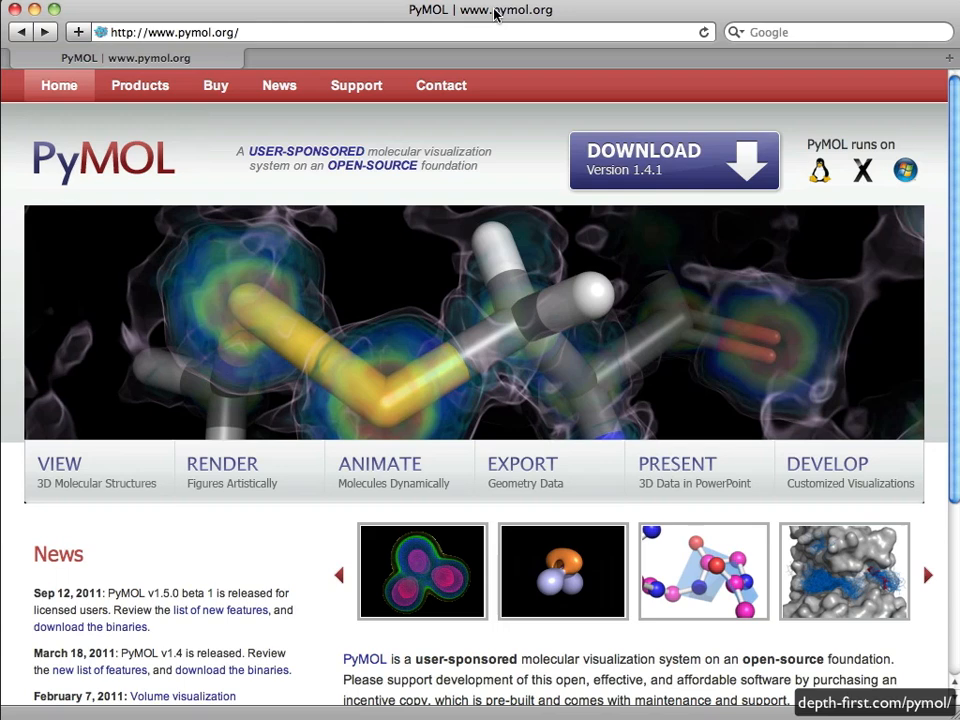
- Run 'python setup.py build' in the pymol source folder, failing with GLEW errors
{"action": "left_click", "coordinate": [674, 161]}
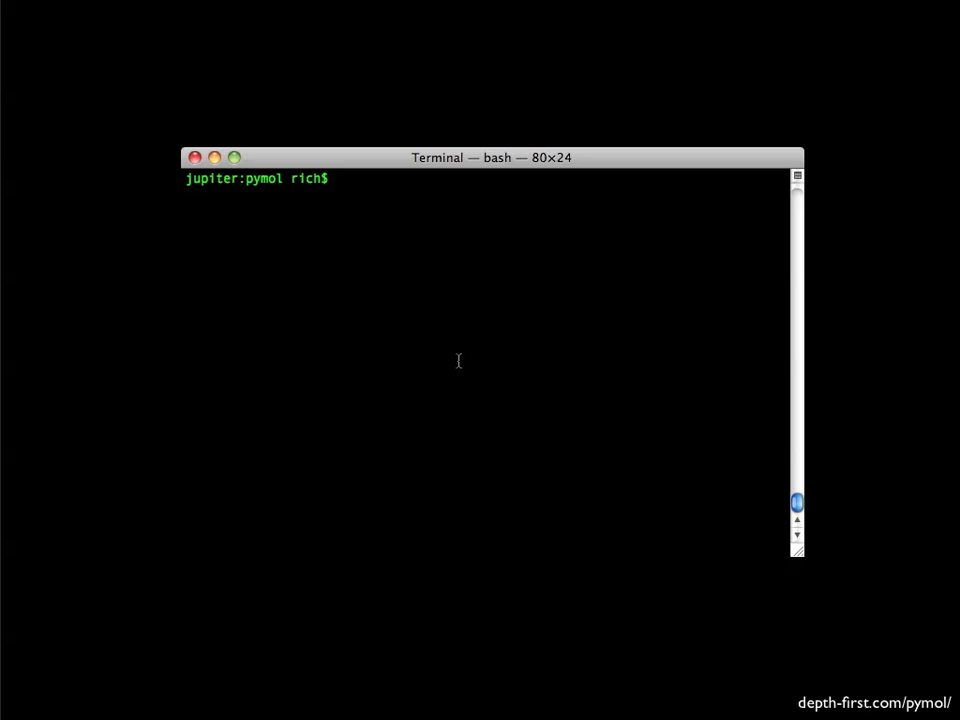
{"action": "type", "text": "python"}
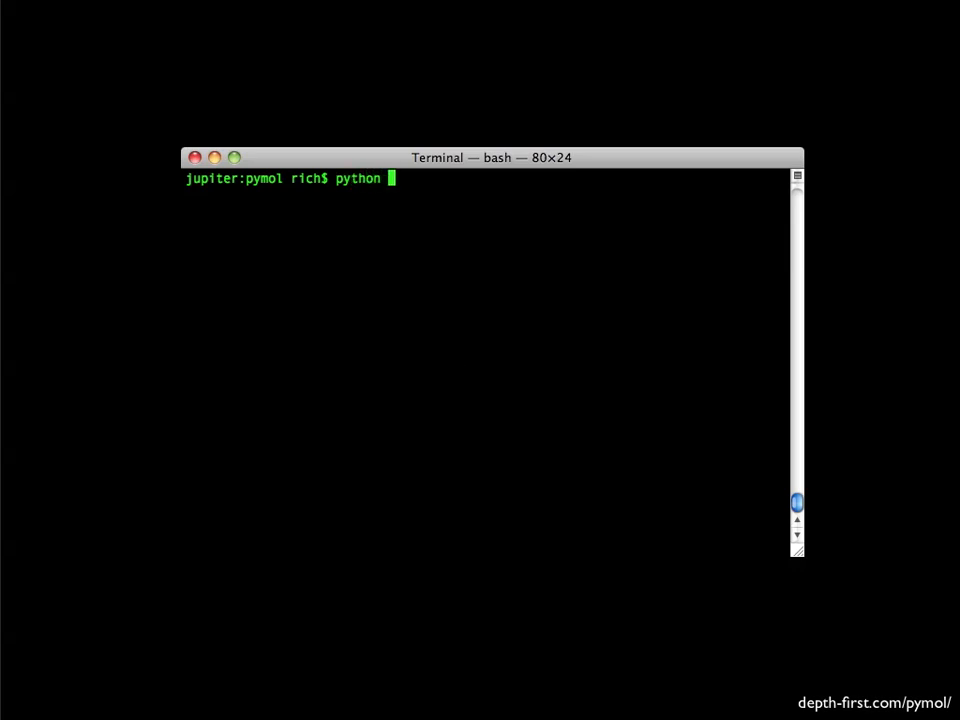
{"action": "type", "text": "setup.py"}
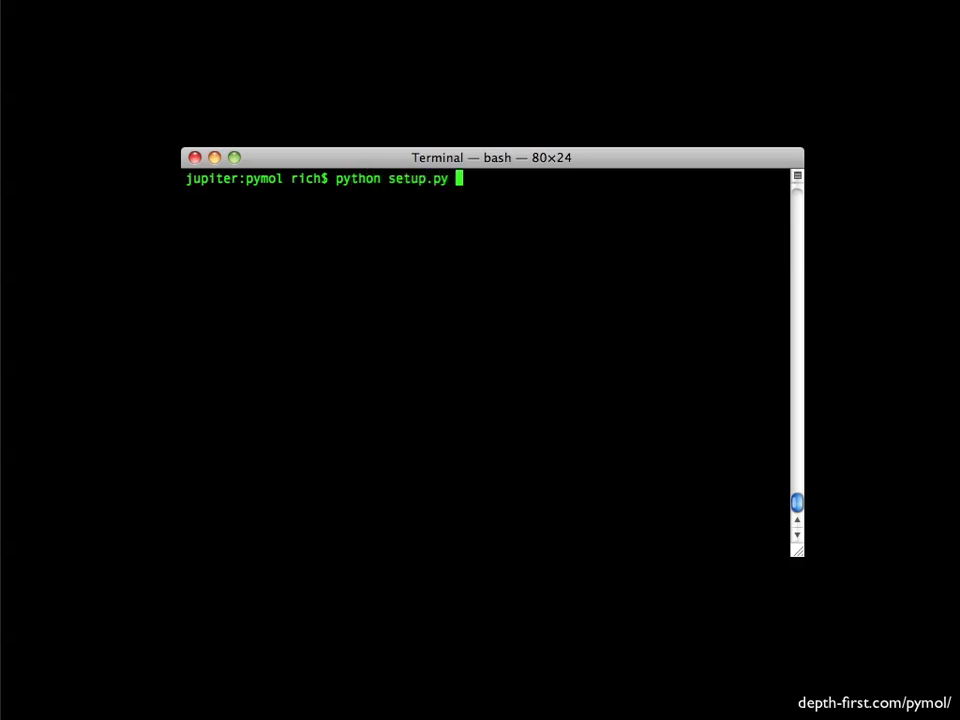
{"action": "type", "text": "build"}
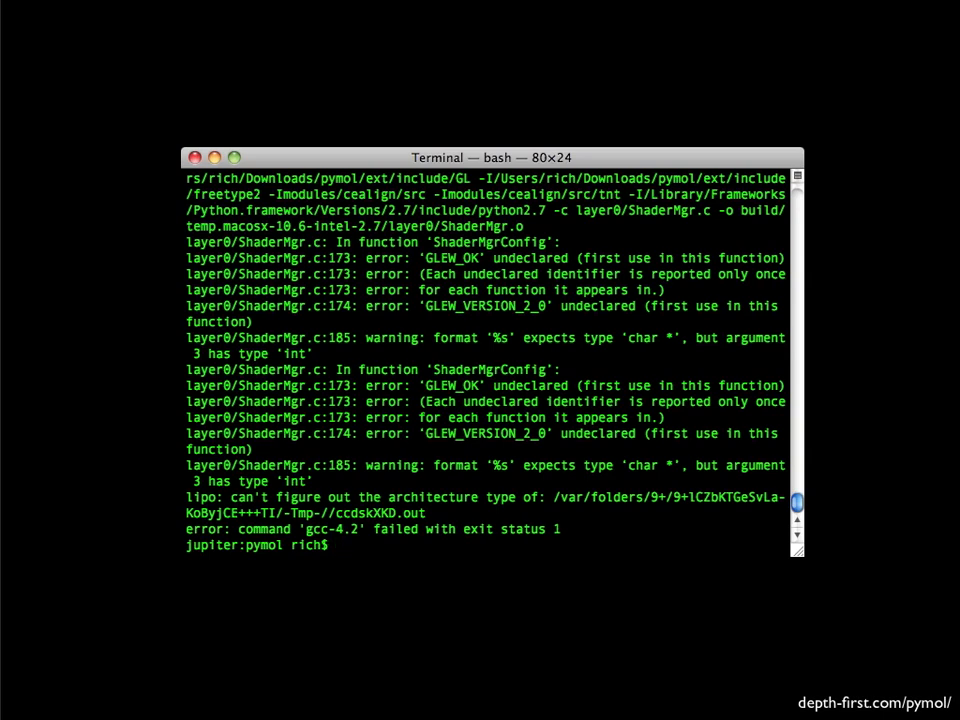
- Enter 'sudo port install pymol' at the home prompt
{"action": "type", "text": "sudo port install pymol"}
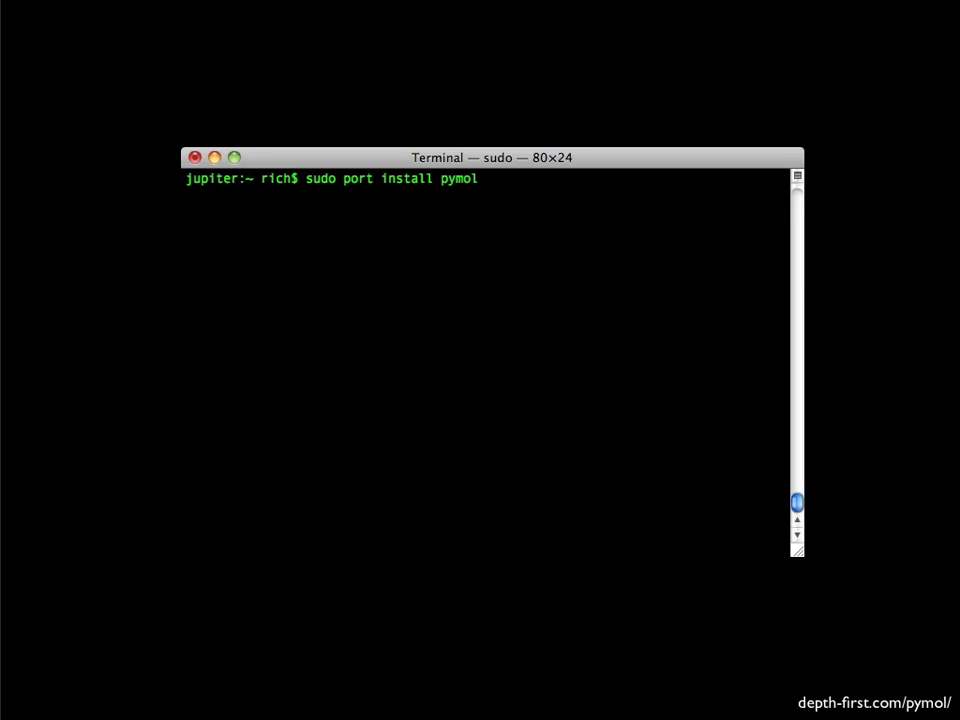
- Confirm the sudo MacPorts install so PyMOL 1.4.1 installs and launches
{"action": "key", "text": "Return"}
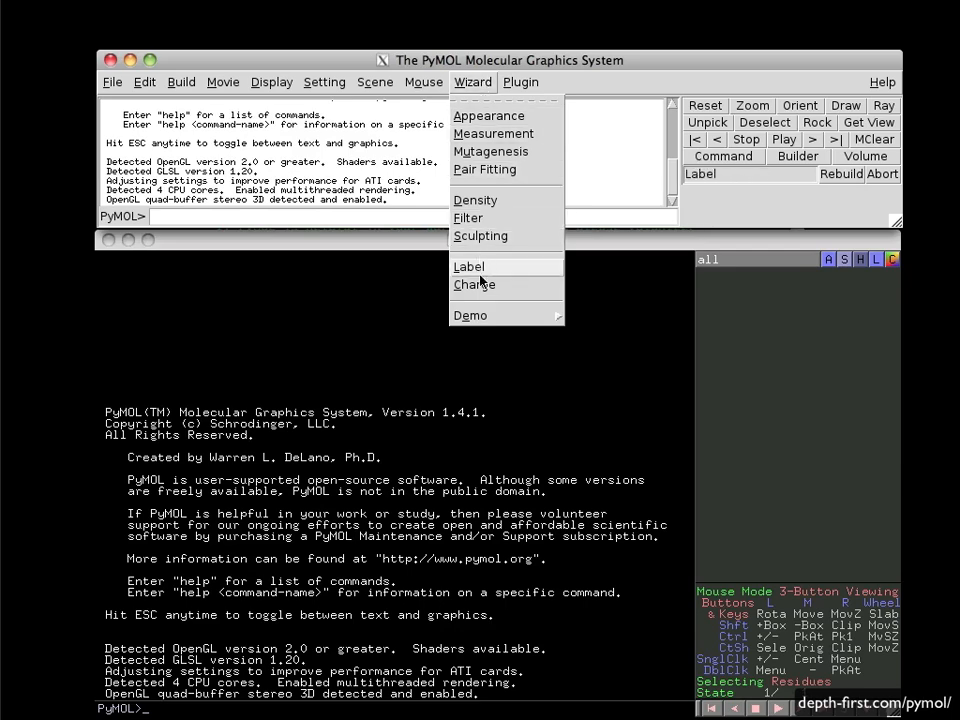
- Choose the Cartoon Ribbons demo to show protein 1tii as a rainbow cartoon
{"action": "left_click", "coordinate": [470, 315]}
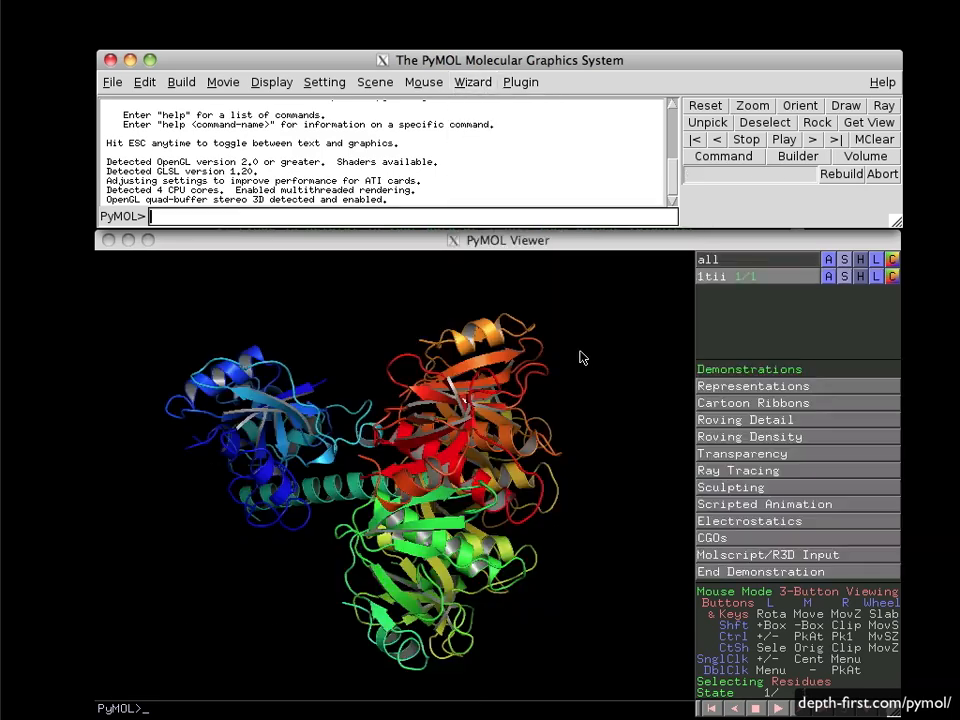